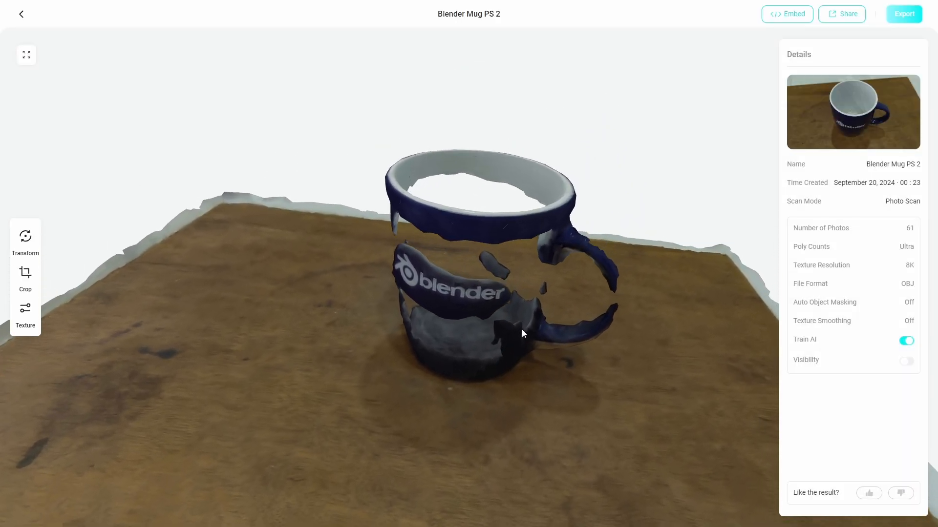
Step: Exit the Blender Mug PS 2 viewer and open the camera capture screen
click(899, 492)
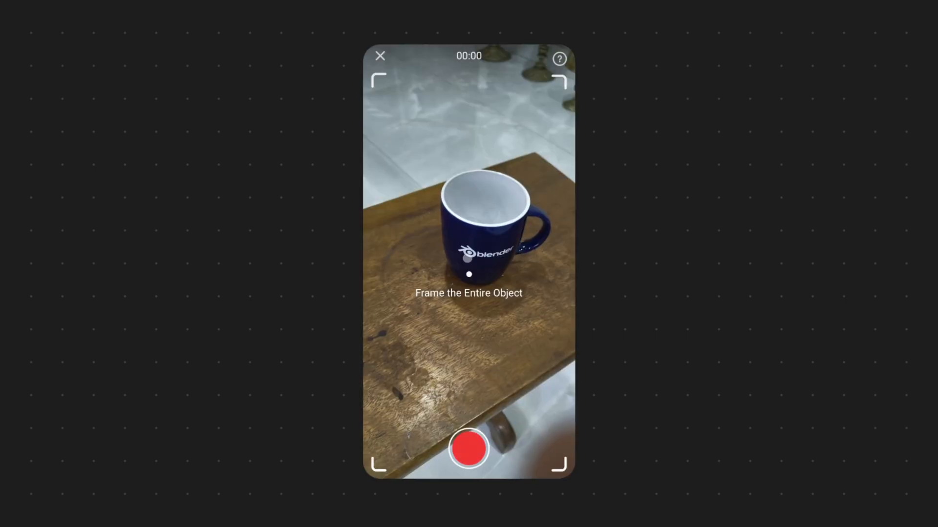
Step: Record a video circling the mug and upload it as 'Blender Mug NSR 1'
click(469, 449)
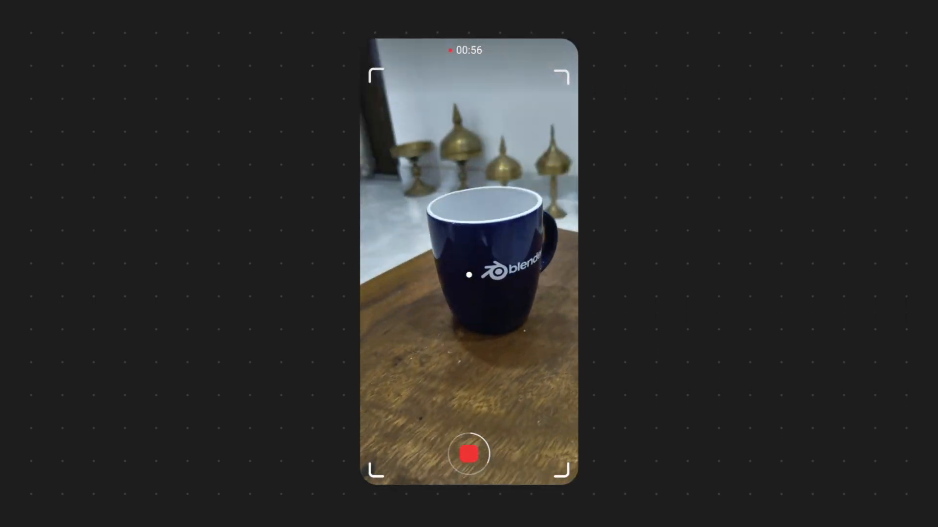
click(468, 454)
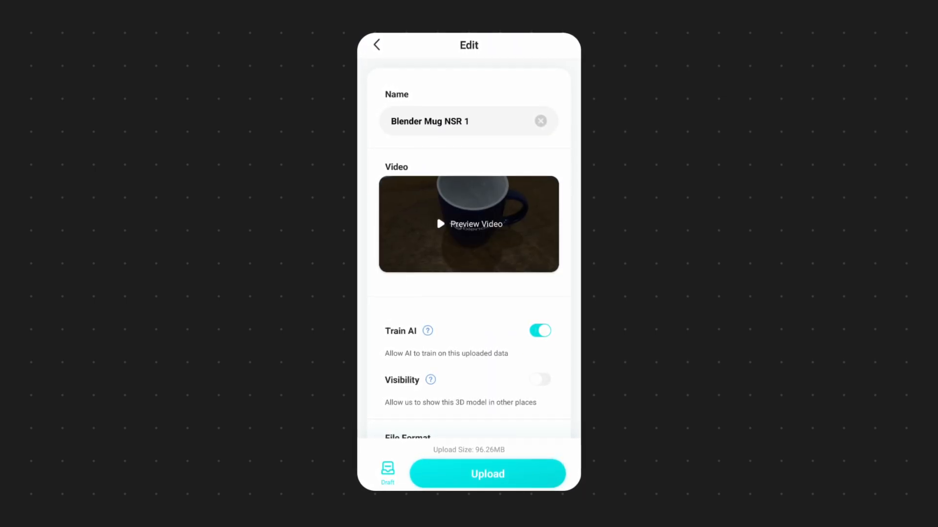
click(487, 474)
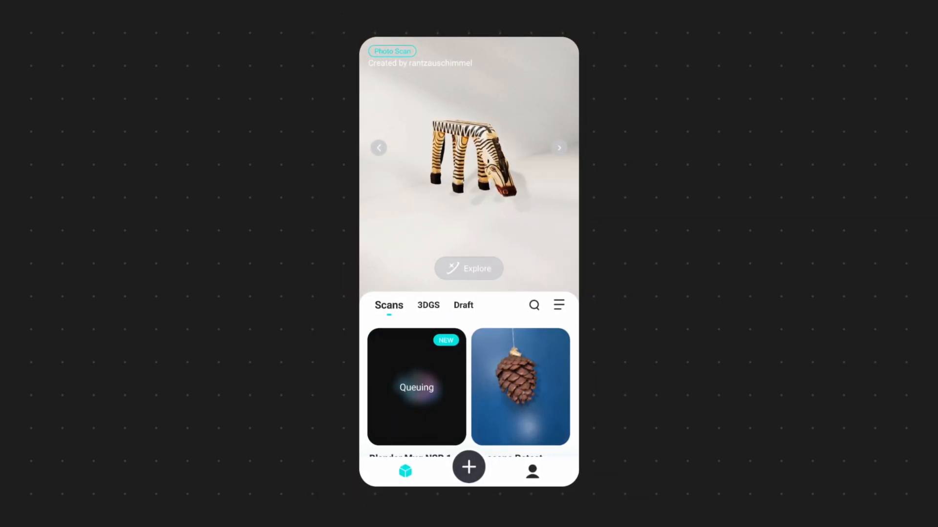
Step: Record a 3DGS capture named 'Blender Mug 3DGS 1' with Include Mesh (Beta) enabled
click(469, 467)
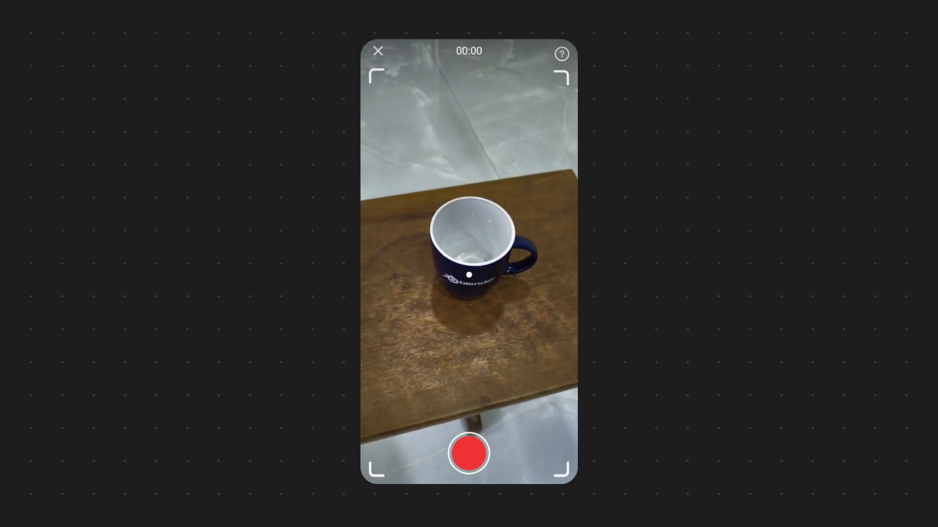
click(468, 453)
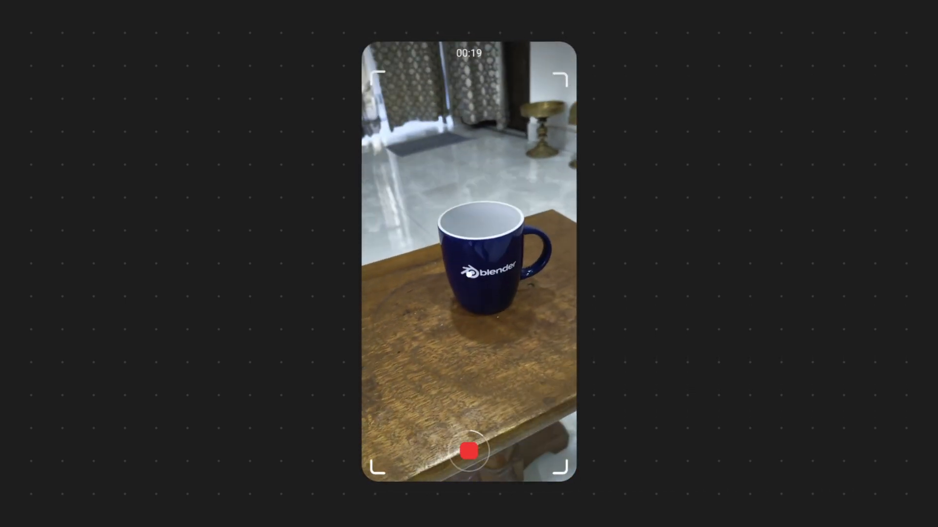
click(469, 451)
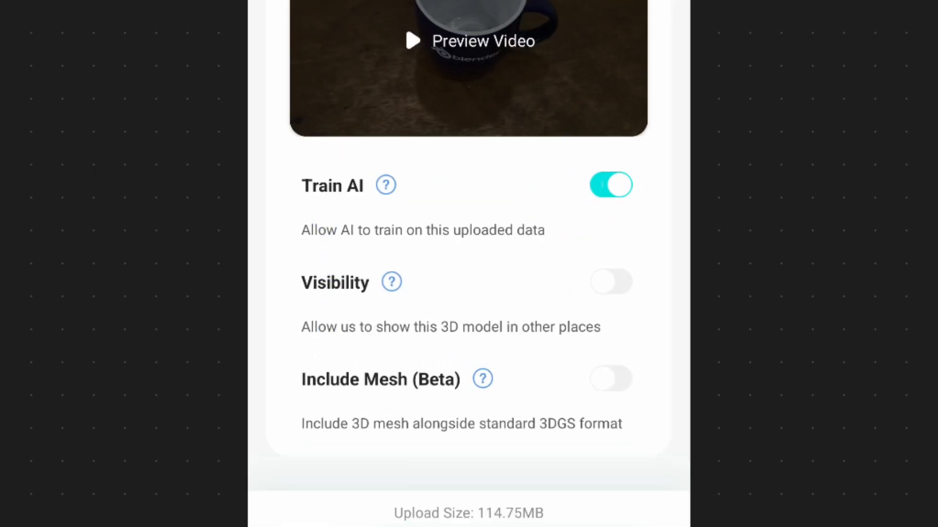
click(482, 378)
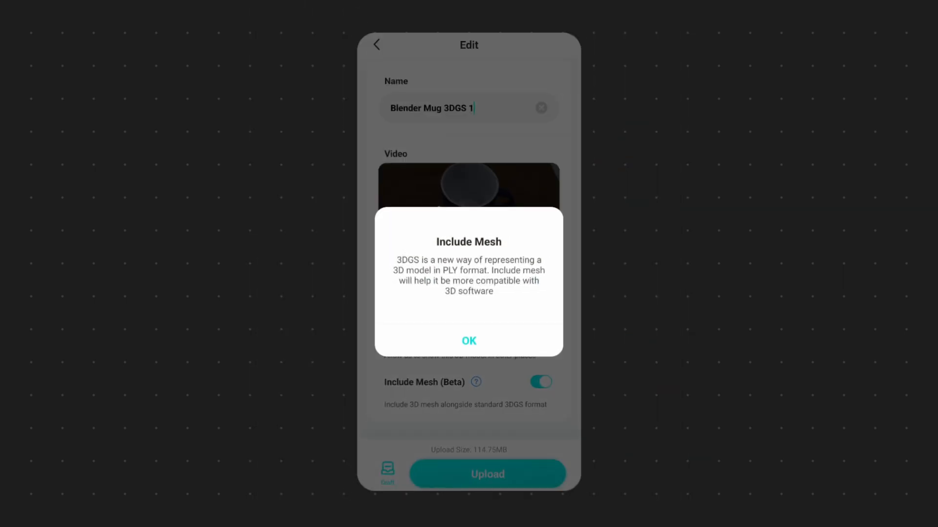
click(469, 341)
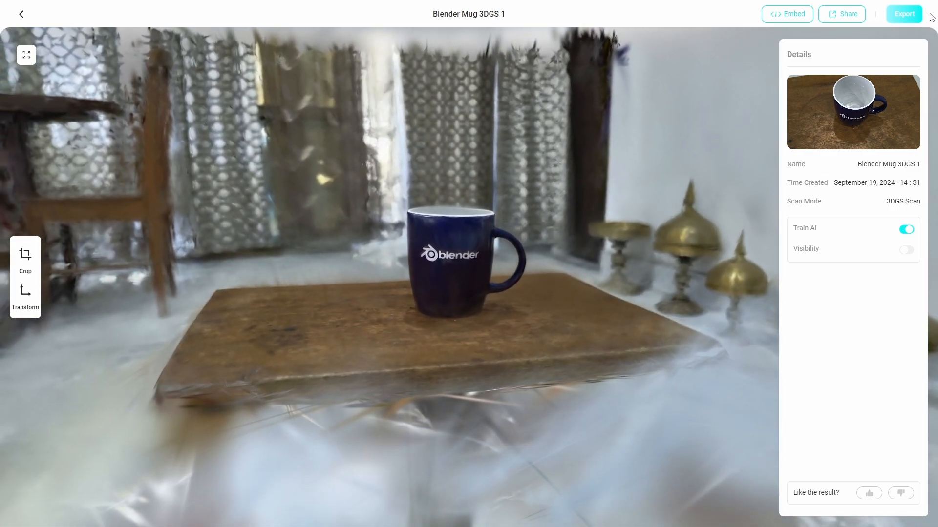
Step: Check the Splats in PLY export option, then visit the Gaussian Splatting add-on page
click(903, 14)
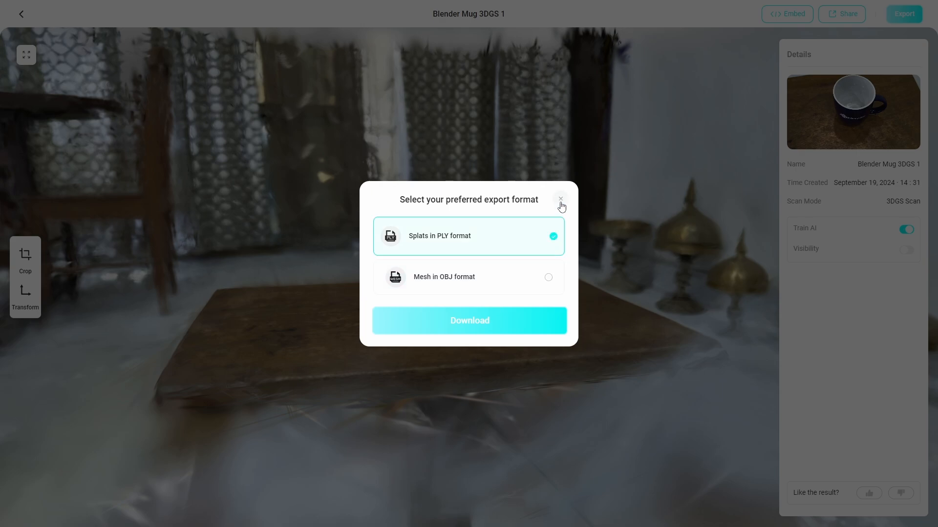
click(468, 320)
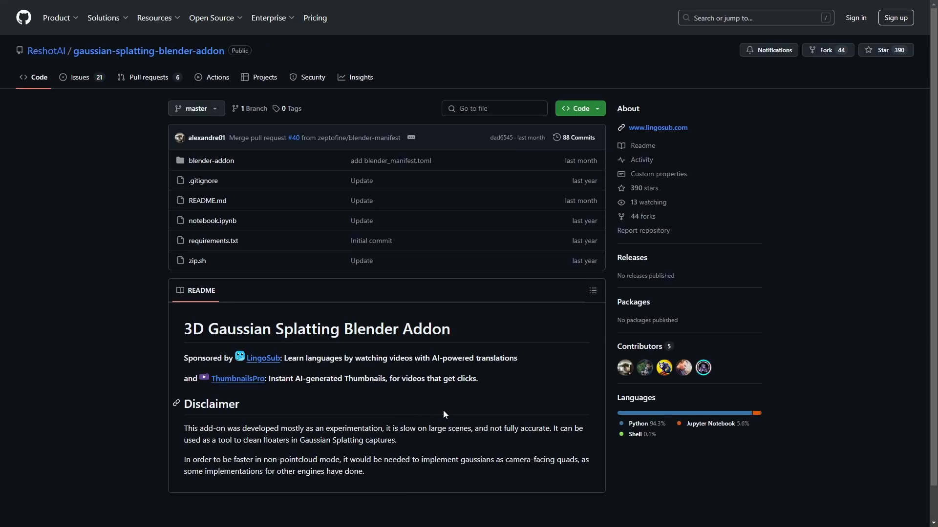
click(576, 109)
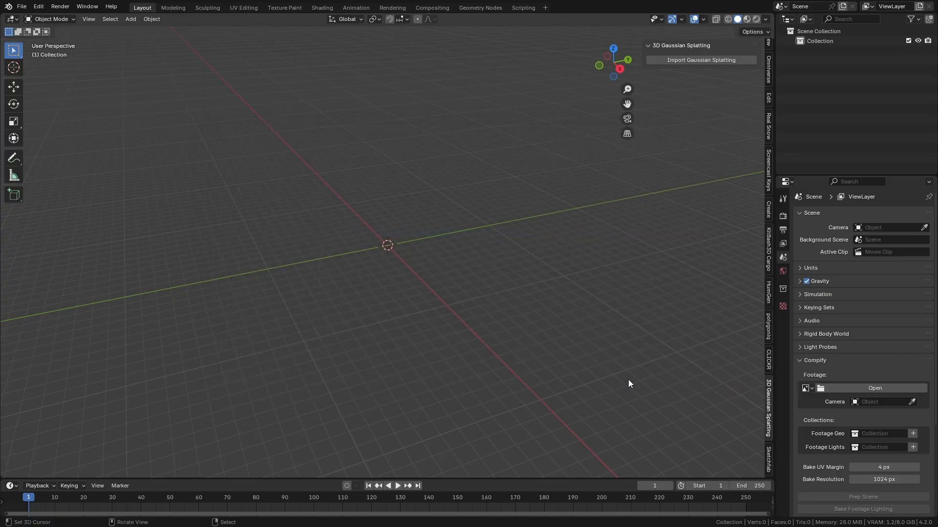
Step: Import the mug splats with As point cloud off and Display Percentage 1
click(700, 59)
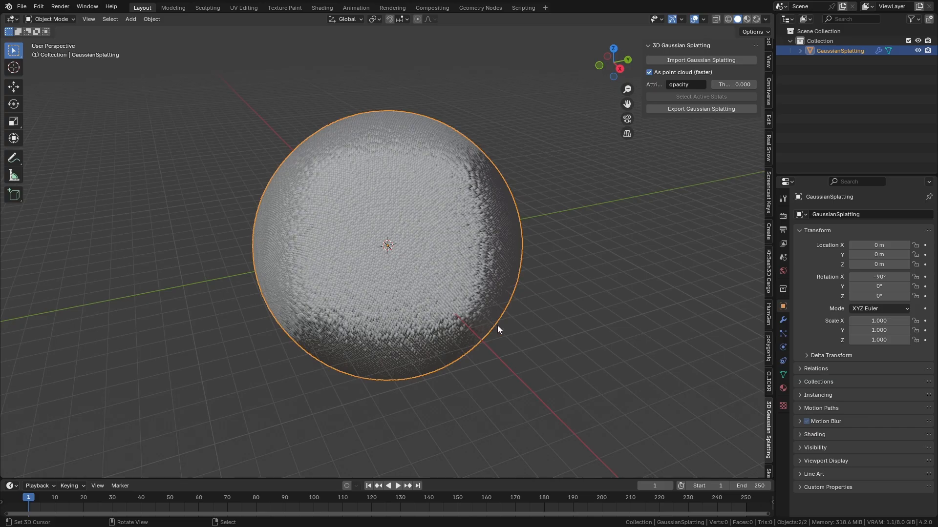
key(Tab)
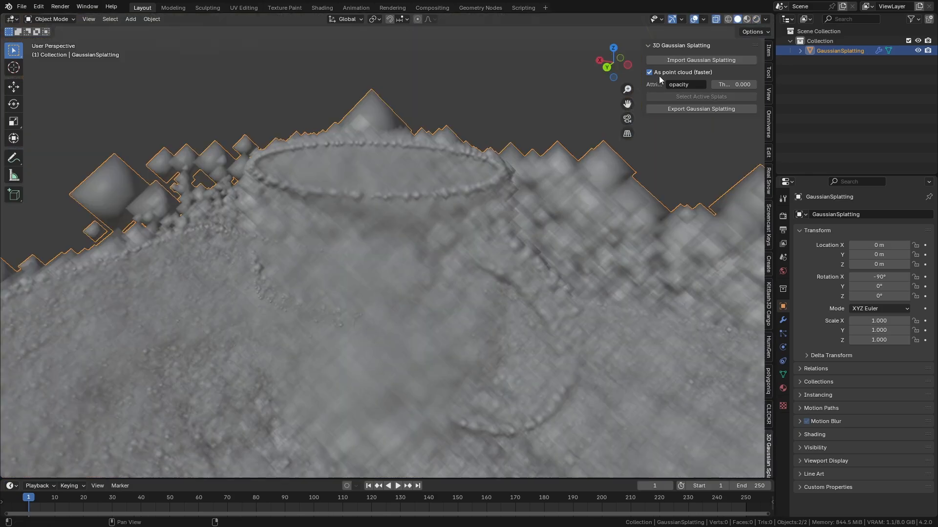
click(649, 72)
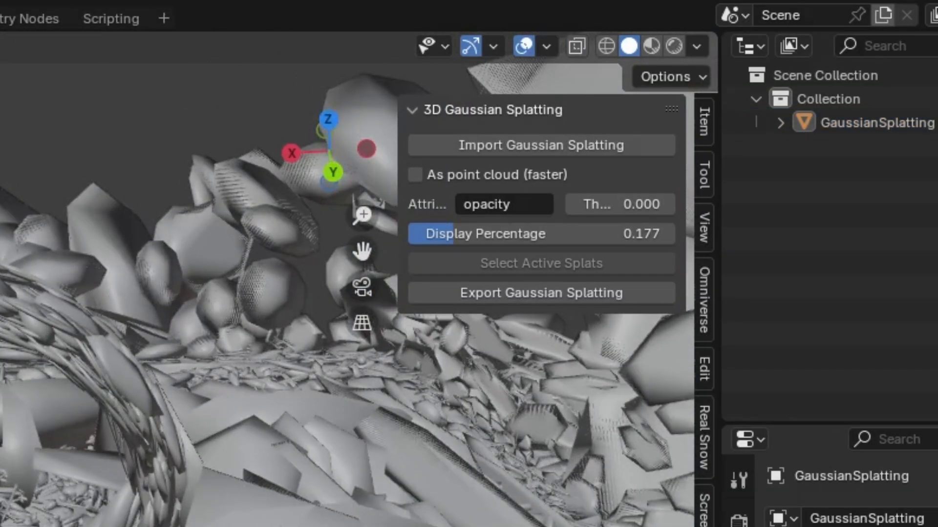
double_click(538, 234)
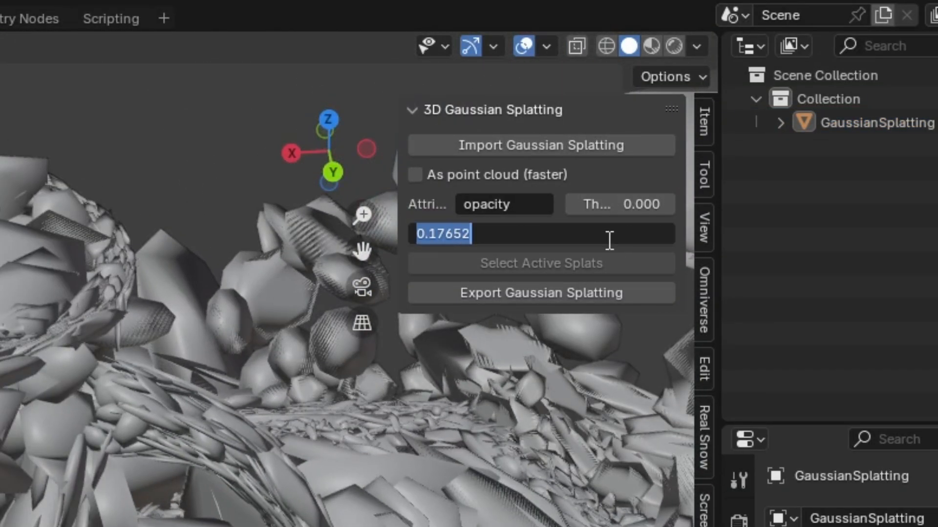
text(1.000)
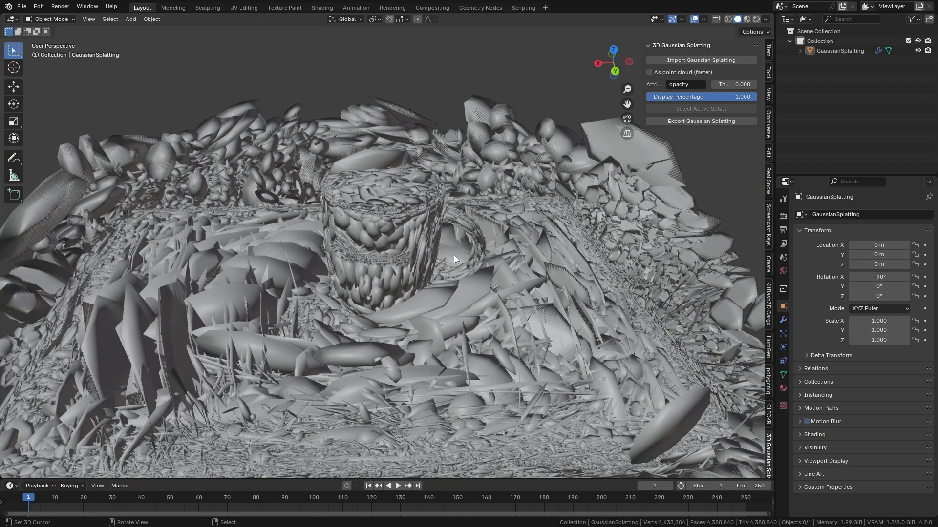
click(744, 18)
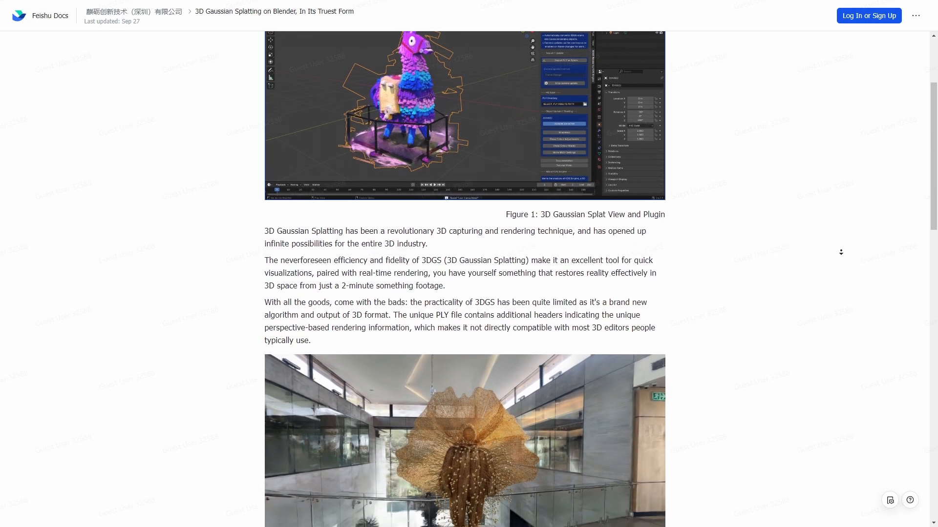
scroll(down, 3)
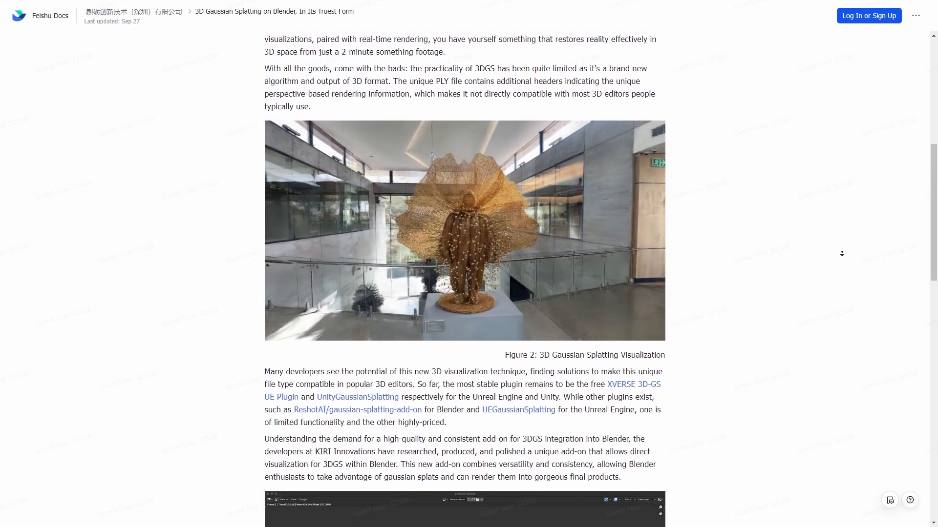
scroll(down, 3)
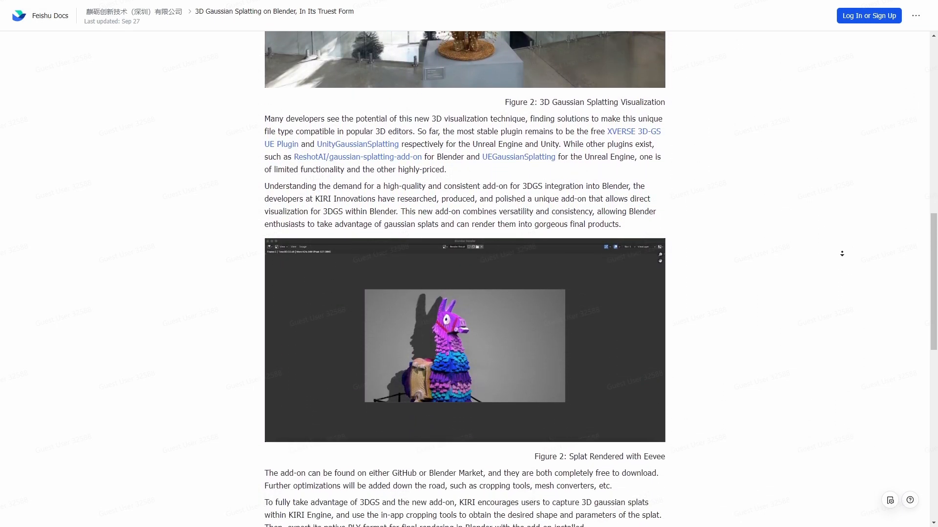
scroll(down, 3)
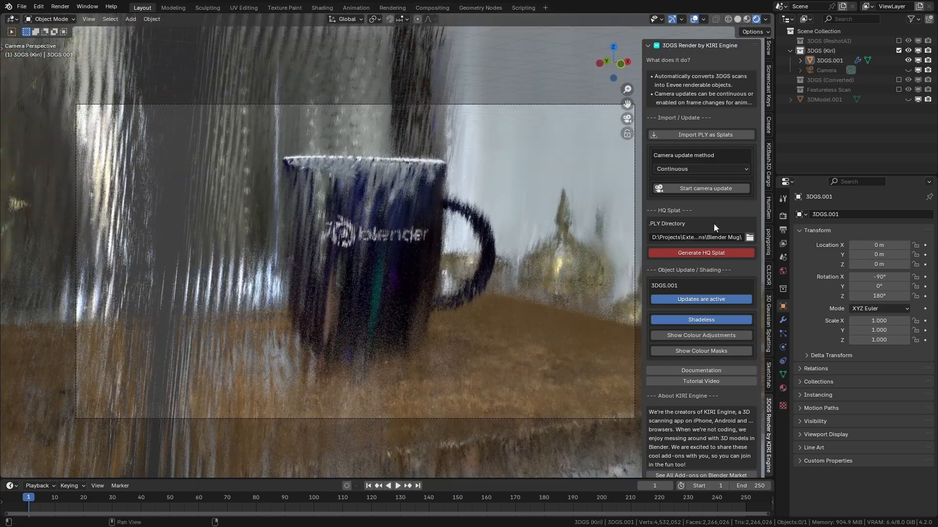
Step: Import the mug PLY via 3DGS Render by KIRI Engine and give the area light a warm colour
click(700, 189)
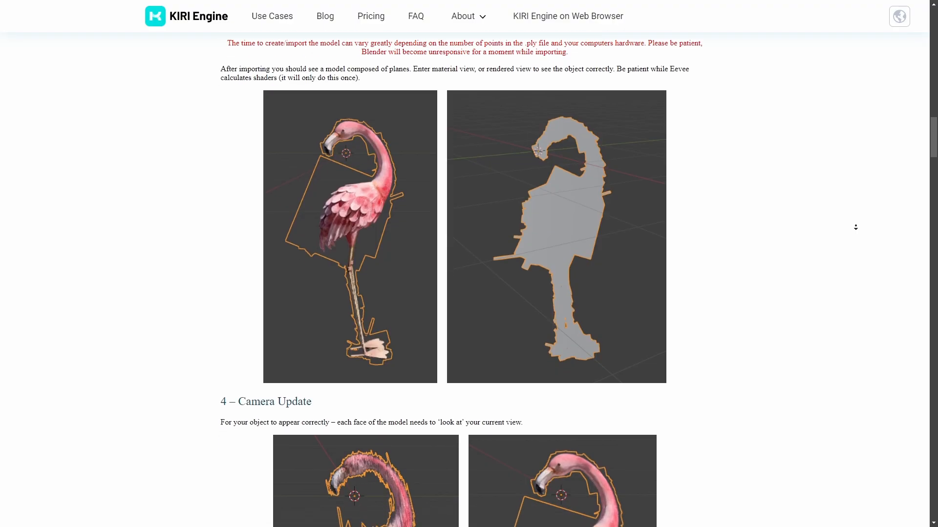
scroll(down, 3)
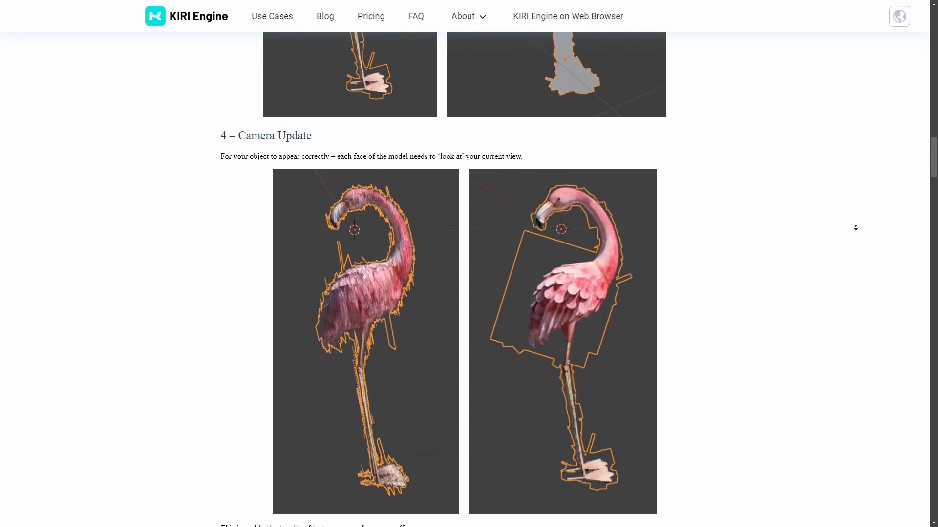
scroll(down, 3)
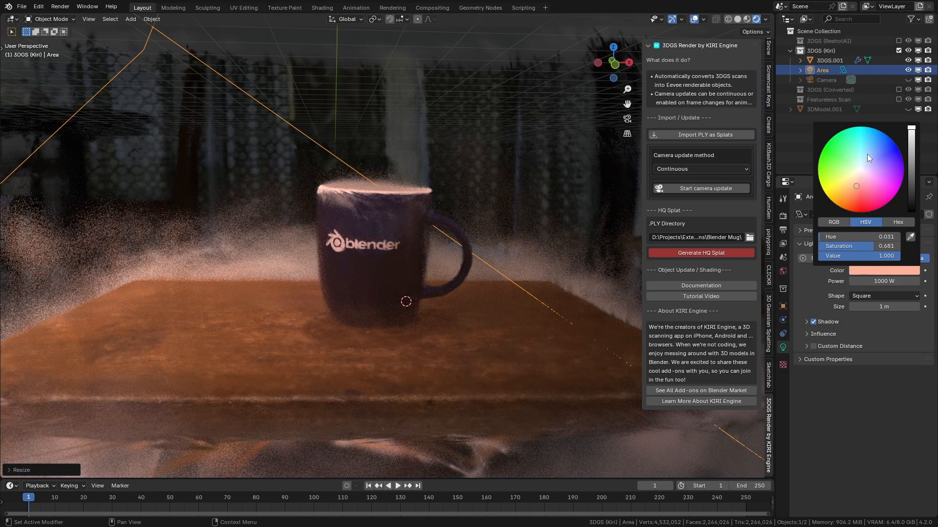
click(842, 182)
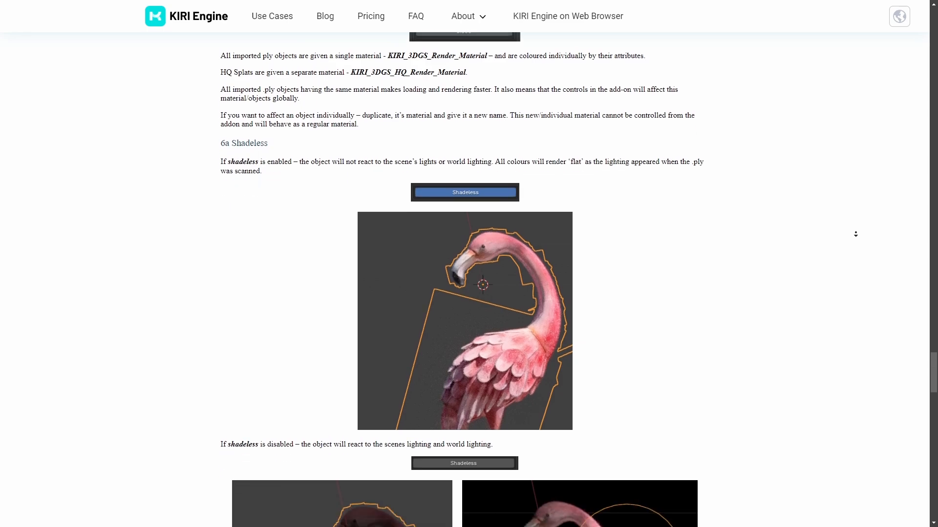
scroll(down, 3)
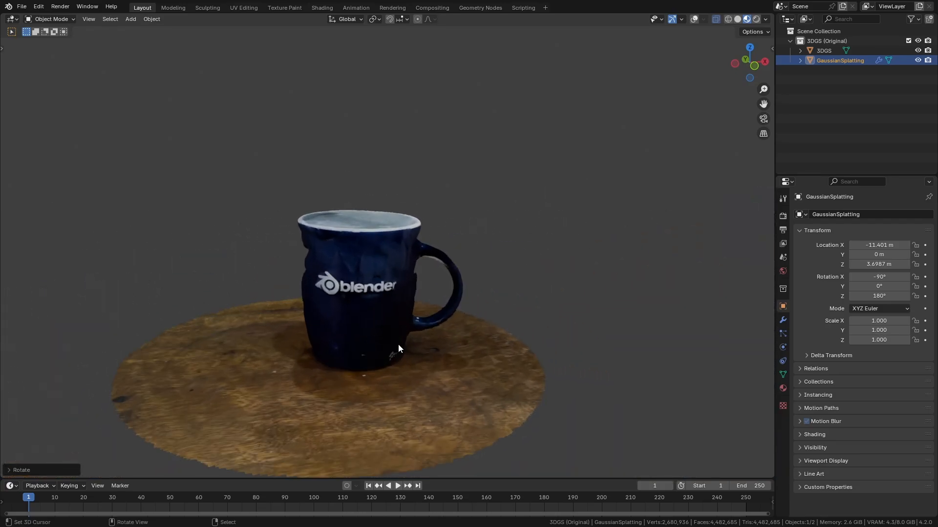
Step: Select the Featureless Scan's 3DModel and switch it to Sculpt Mode
click(824, 51)
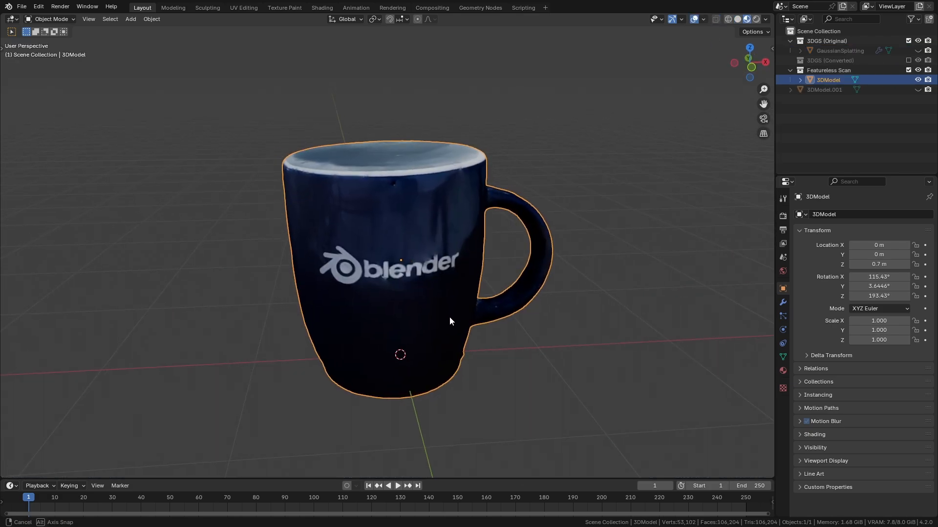
click(51, 18)
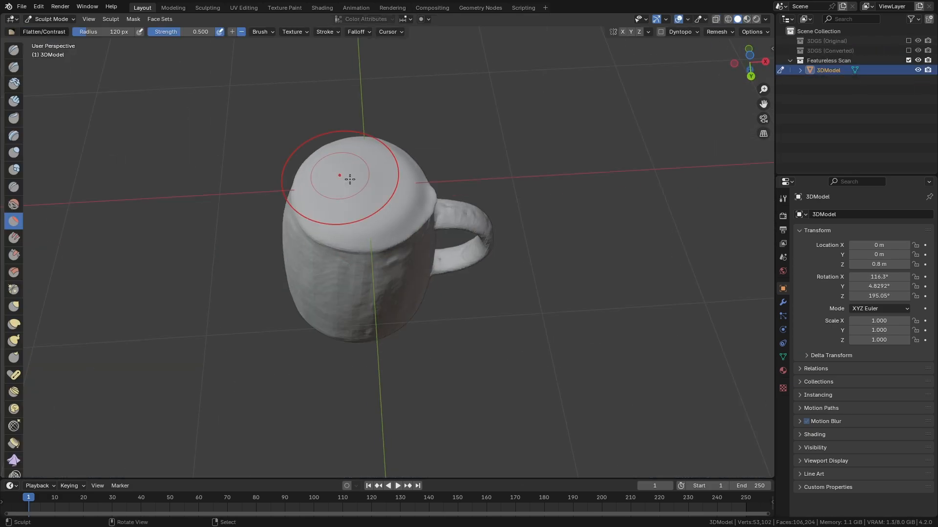